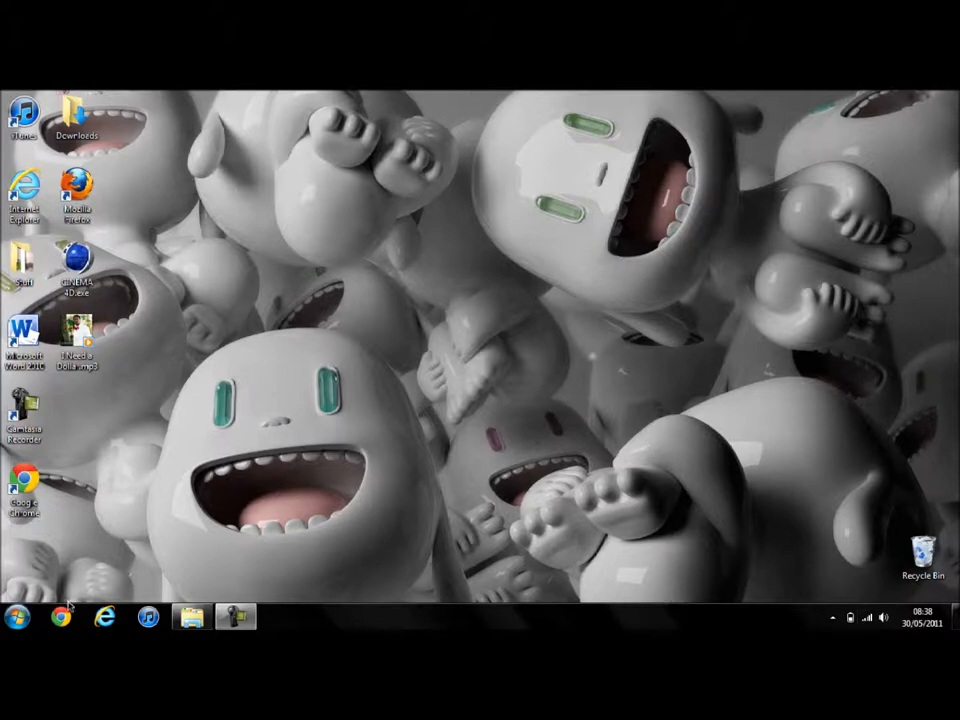
Launch Google Chrome from the taskbar to a new tab page.
{"action": "left_click", "coordinate": [60, 616]}
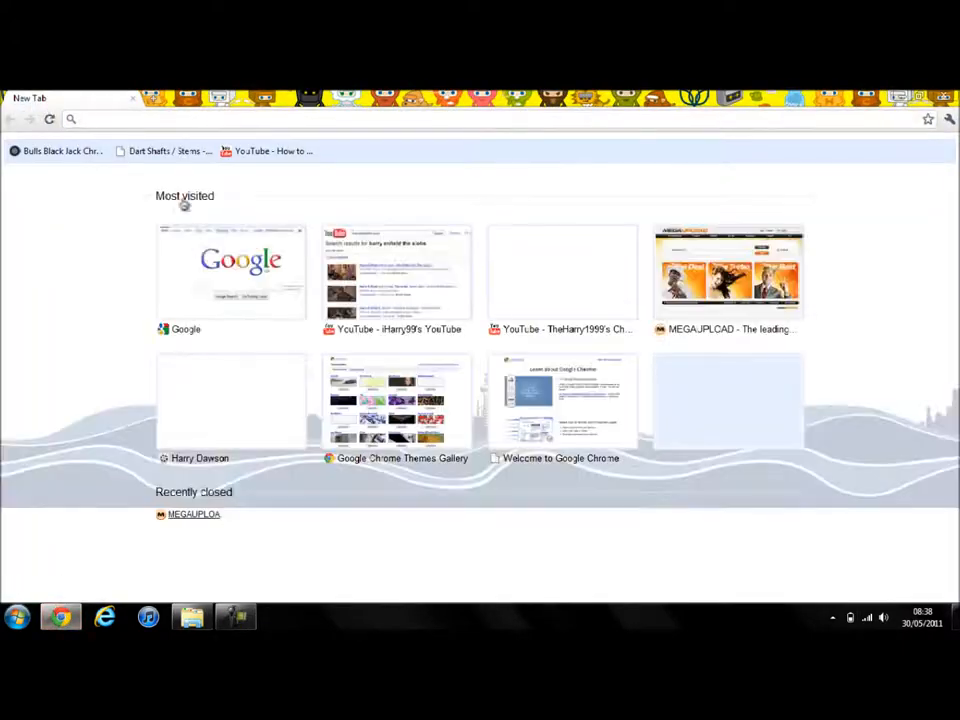
Search Google for 'megaupload' and follow the MegaUpload result link.
{"action": "left_click", "coordinate": [230, 272]}
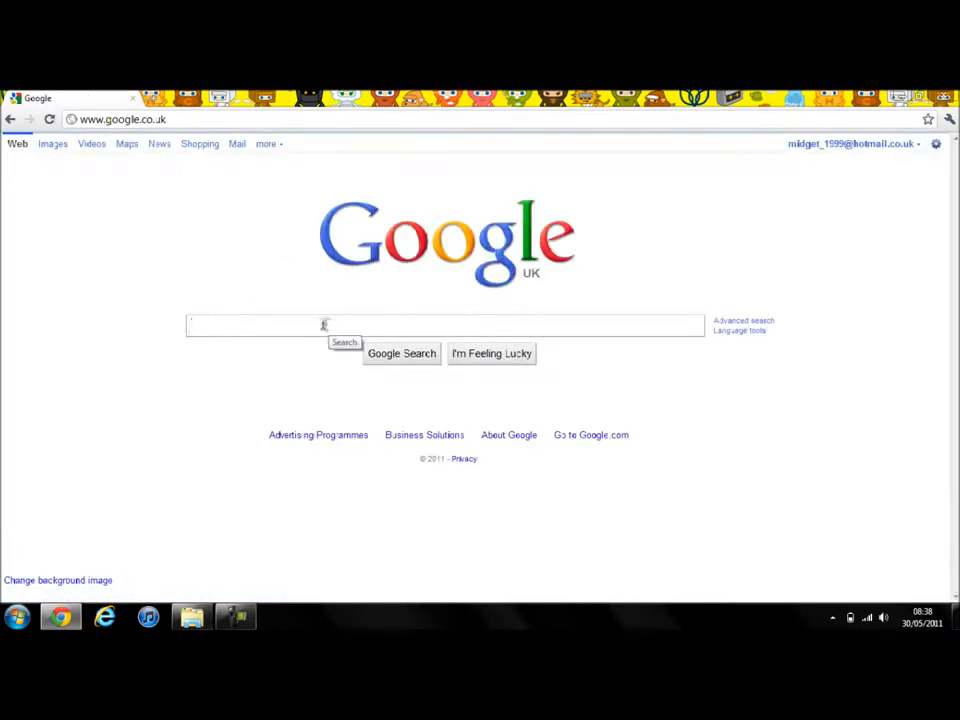
{"action": "type", "text": "megaupload"}
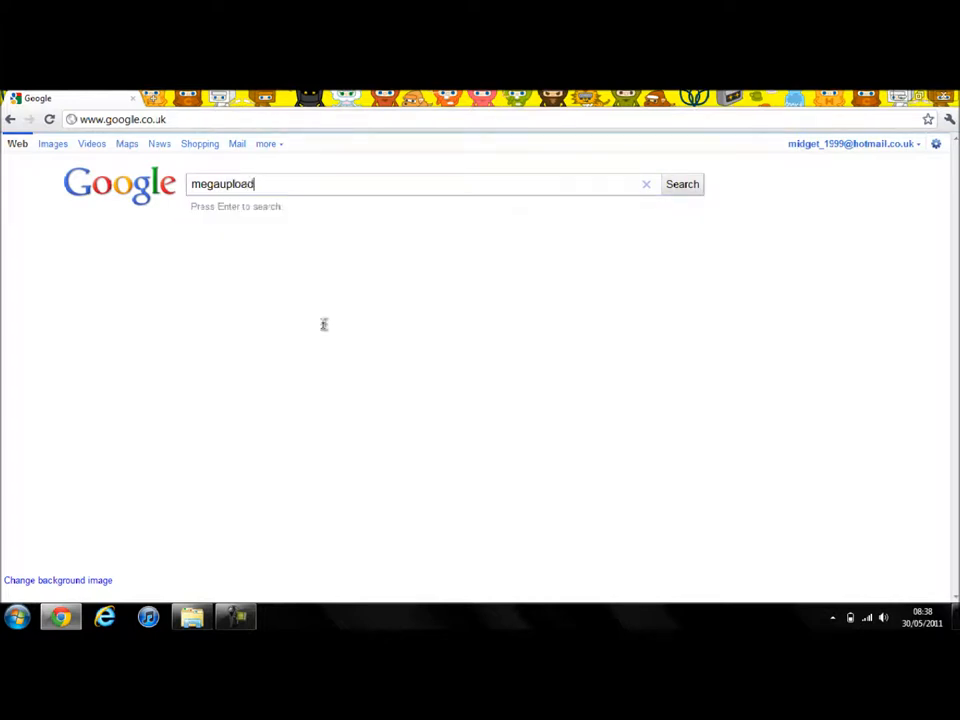
{"action": "key", "text": "enter"}
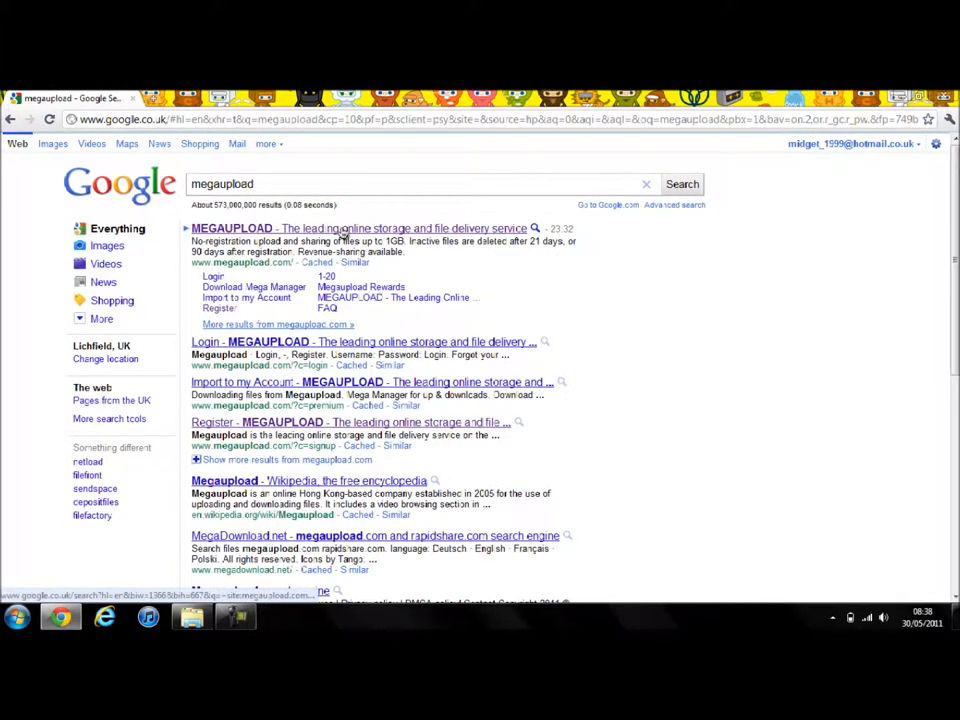
{"action": "left_click", "coordinate": [360, 228]}
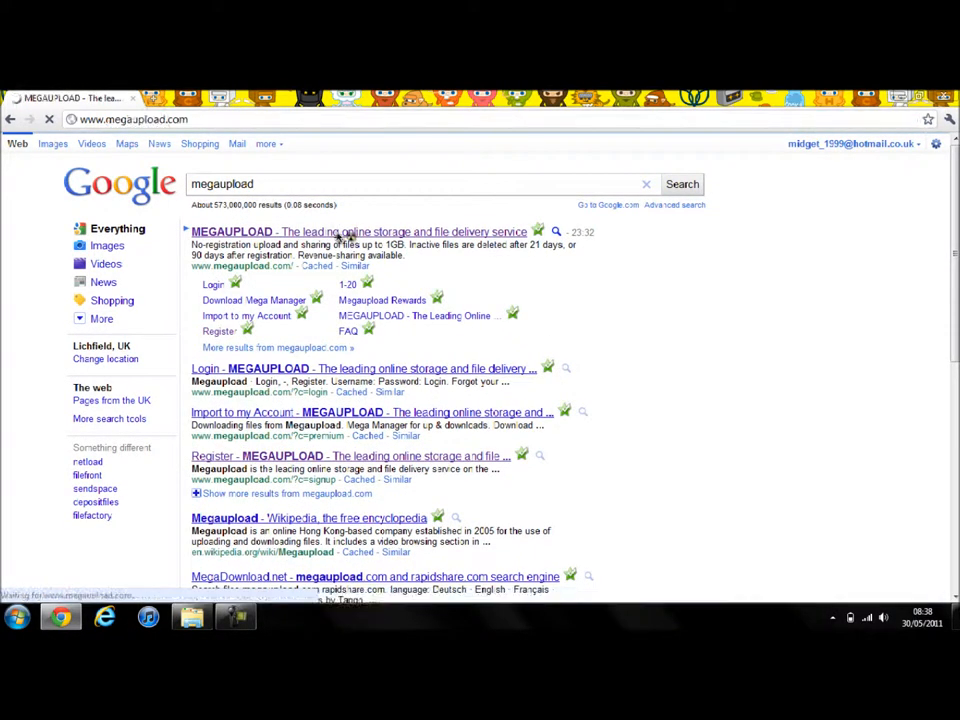
Bring up MegaUpload's free membership registration form.
{"action": "left_click", "coordinate": [356, 232]}
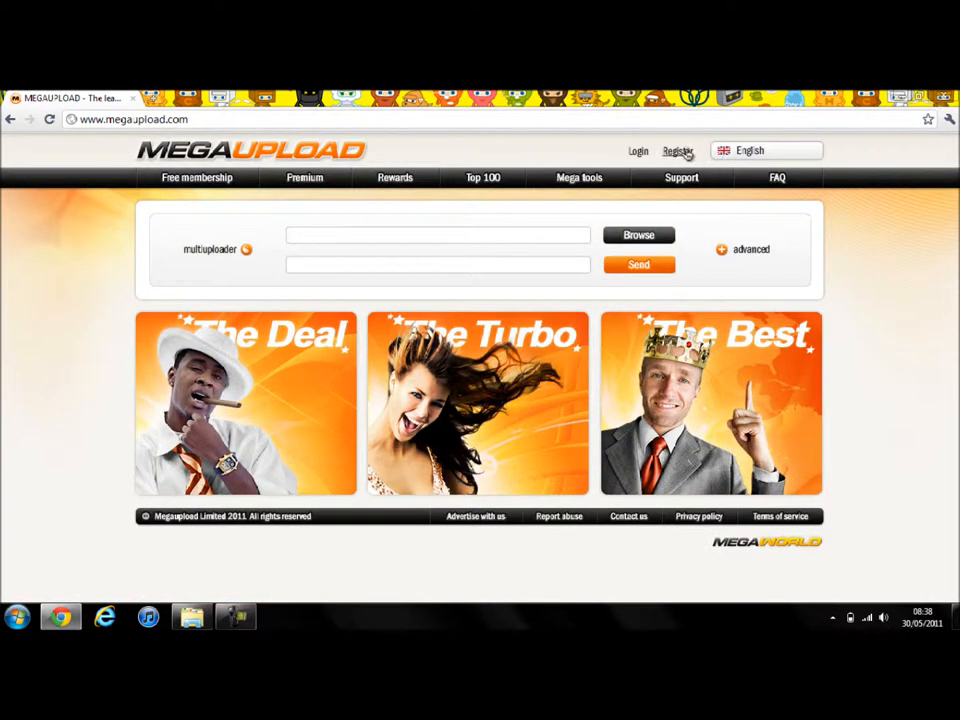
{"action": "left_click", "coordinate": [678, 150]}
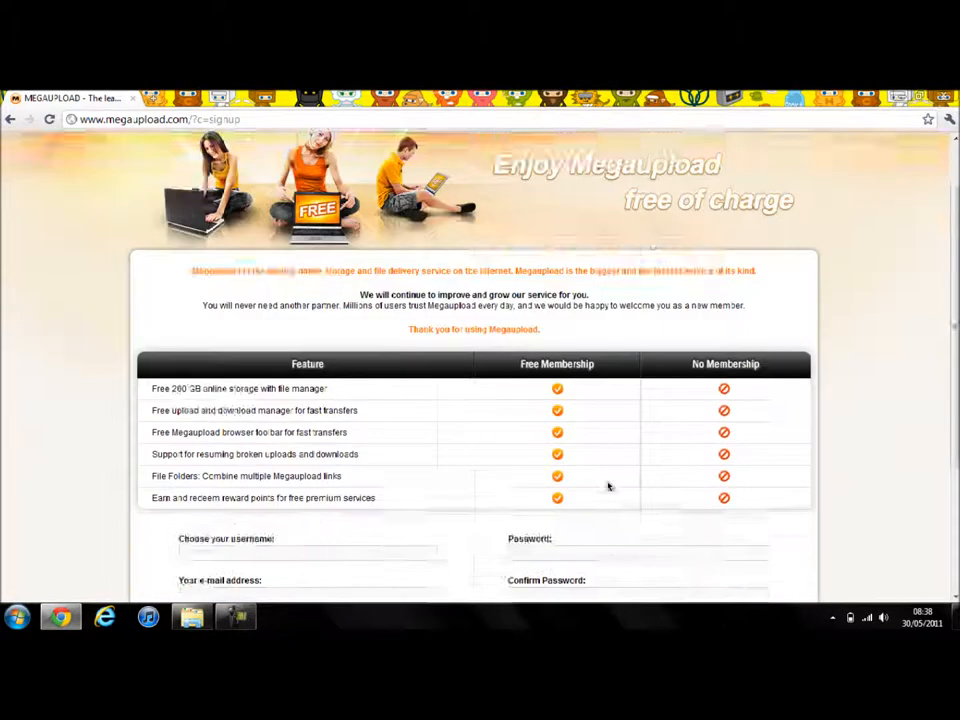
{"action": "scroll", "scroll_direction": "down", "scroll_amount": 3}
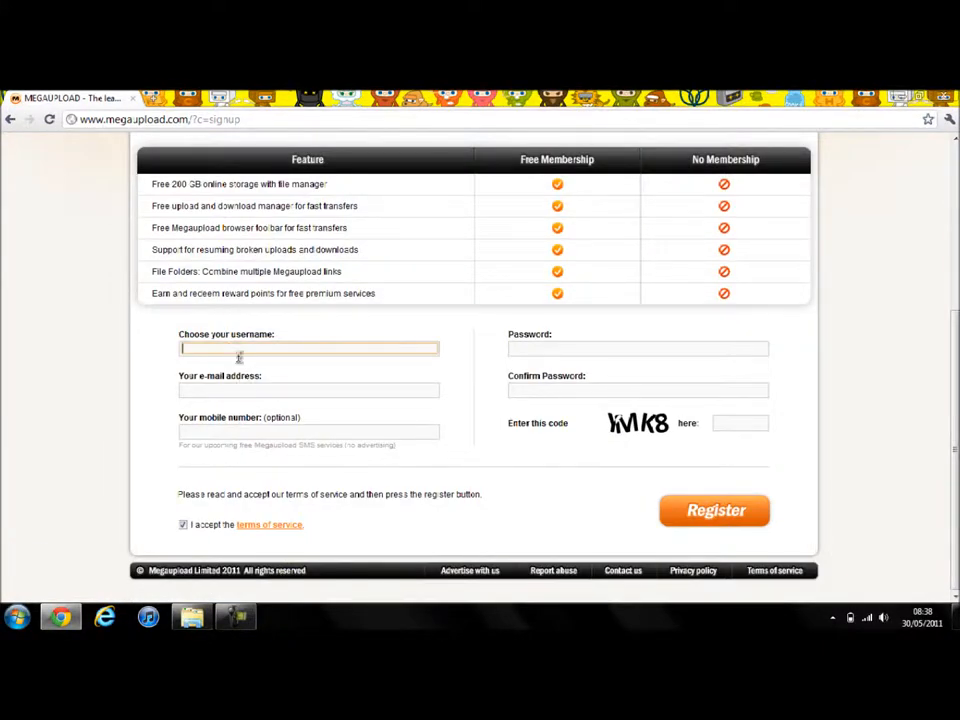
Visit the username, mobile number, confirm password and verification code fields.
{"action": "left_click", "coordinate": [308, 432]}
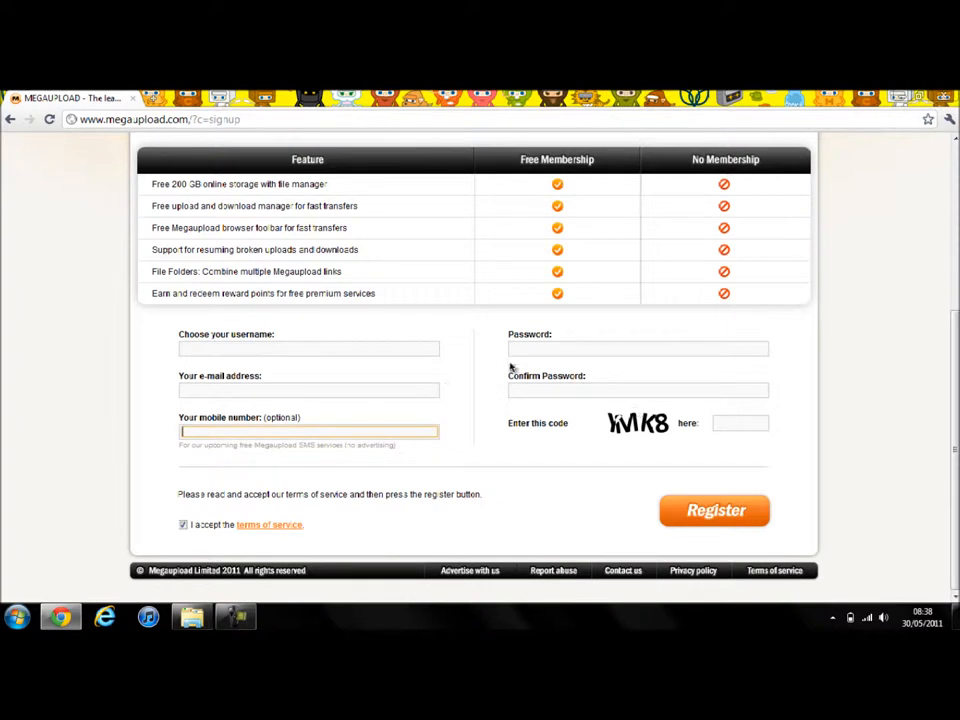
{"action": "left_click", "coordinate": [636, 388]}
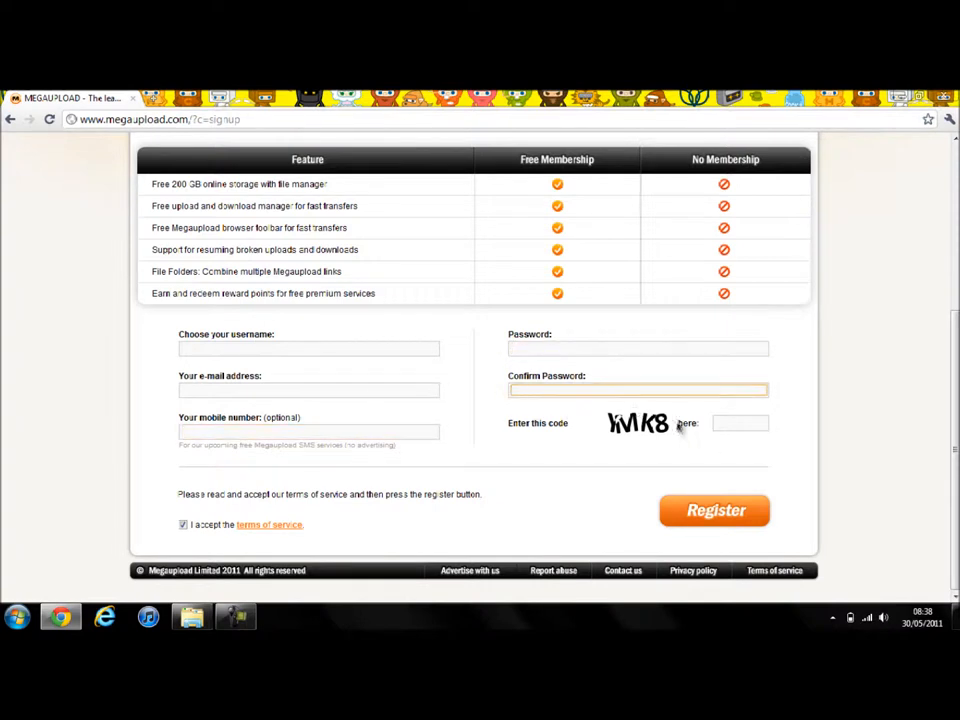
{"action": "left_click", "coordinate": [740, 422]}
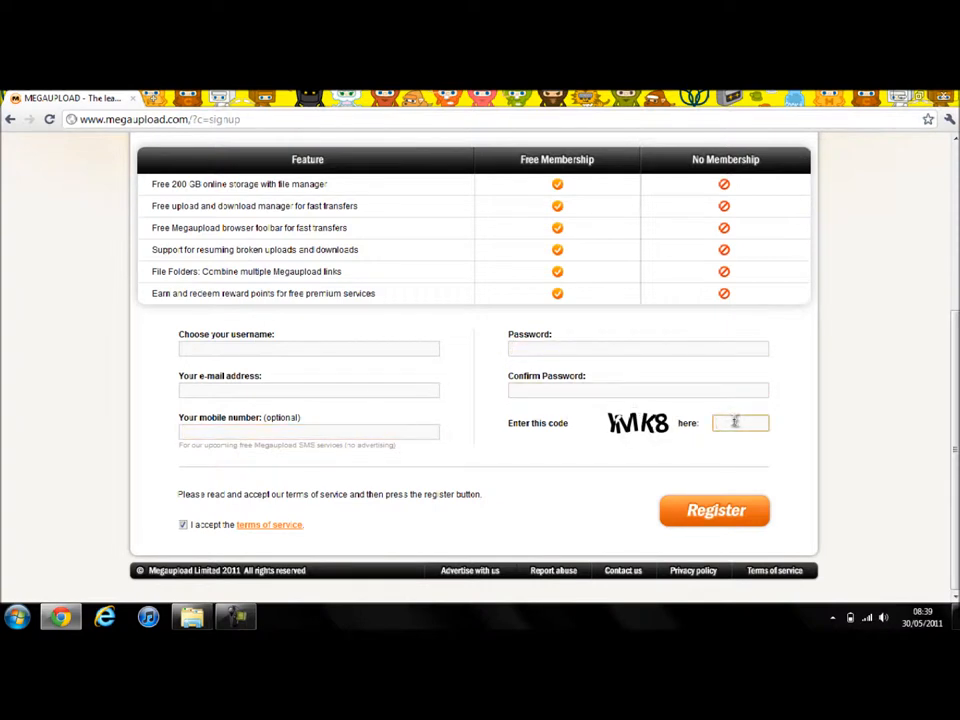
{"action": "left_click", "coordinate": [740, 424]}
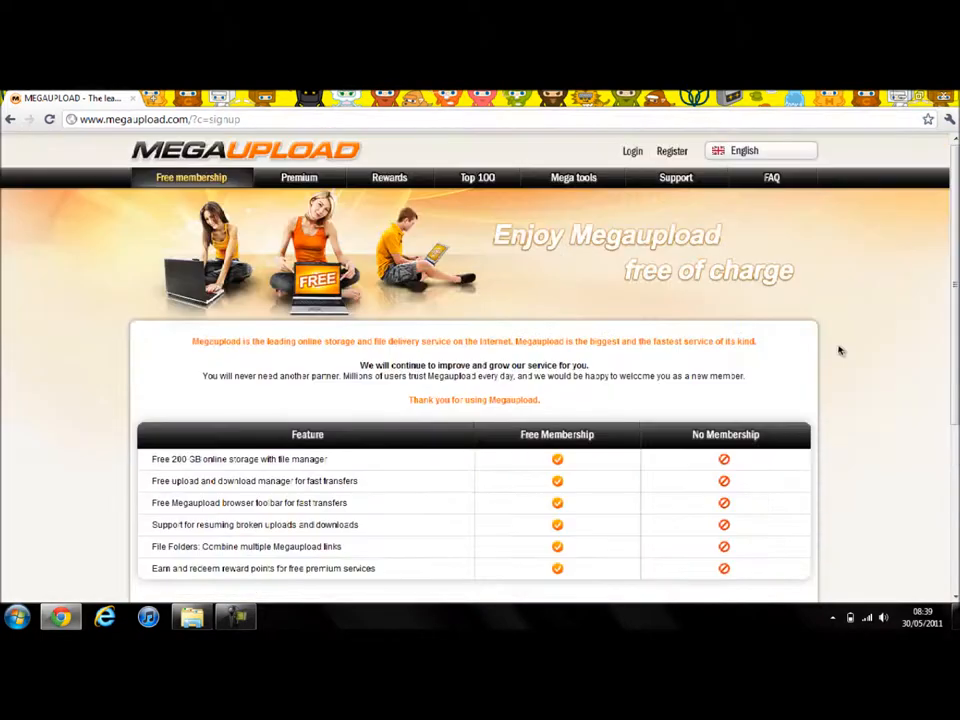
Log in with the member username and password, reaching the multiuploader home page.
{"action": "left_click", "coordinate": [632, 152]}
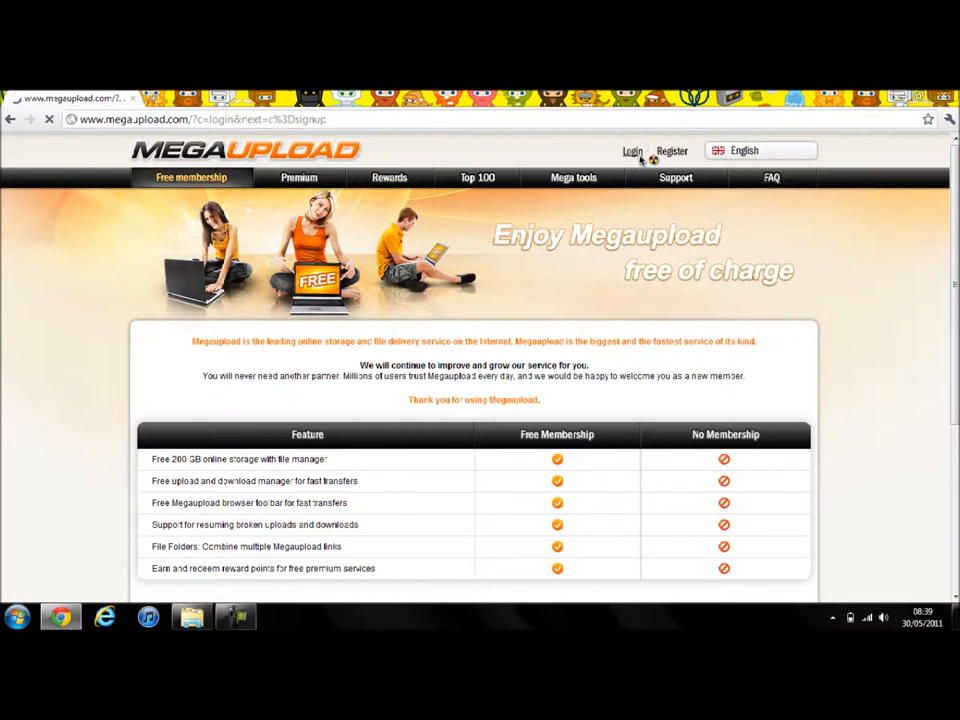
{"action": "left_click", "coordinate": [632, 152]}
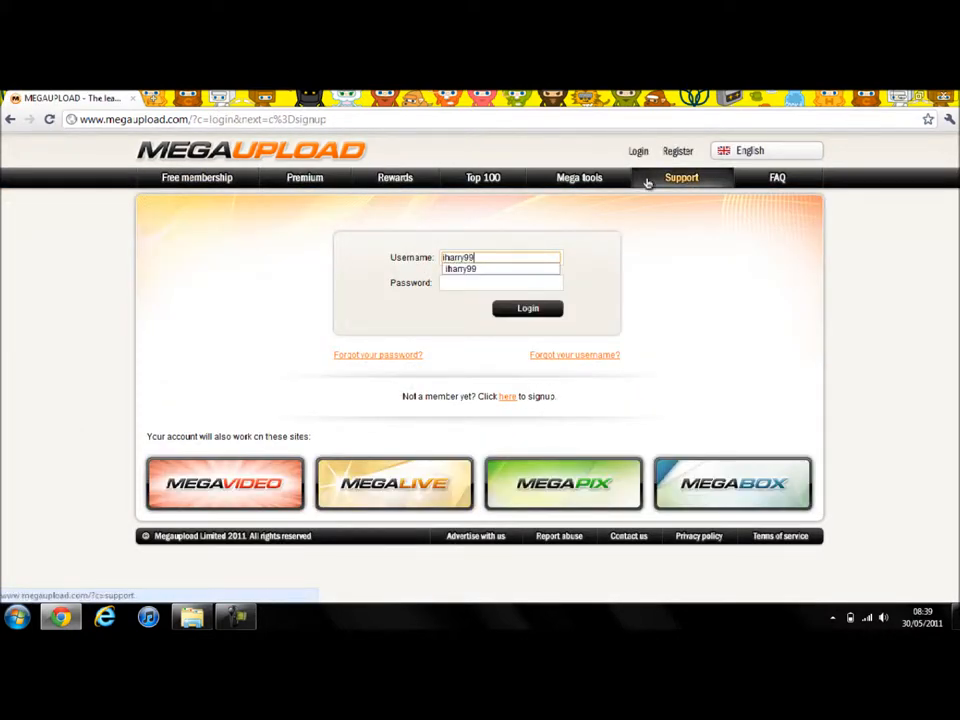
{"action": "left_click", "coordinate": [490, 282]}
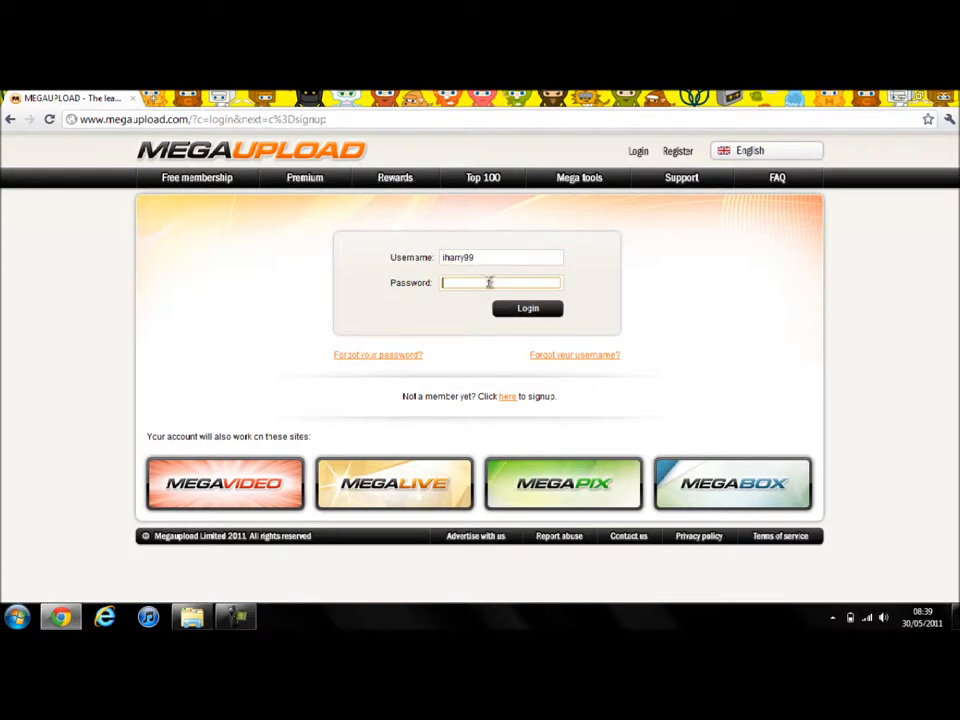
{"action": "type", "text": "••"}
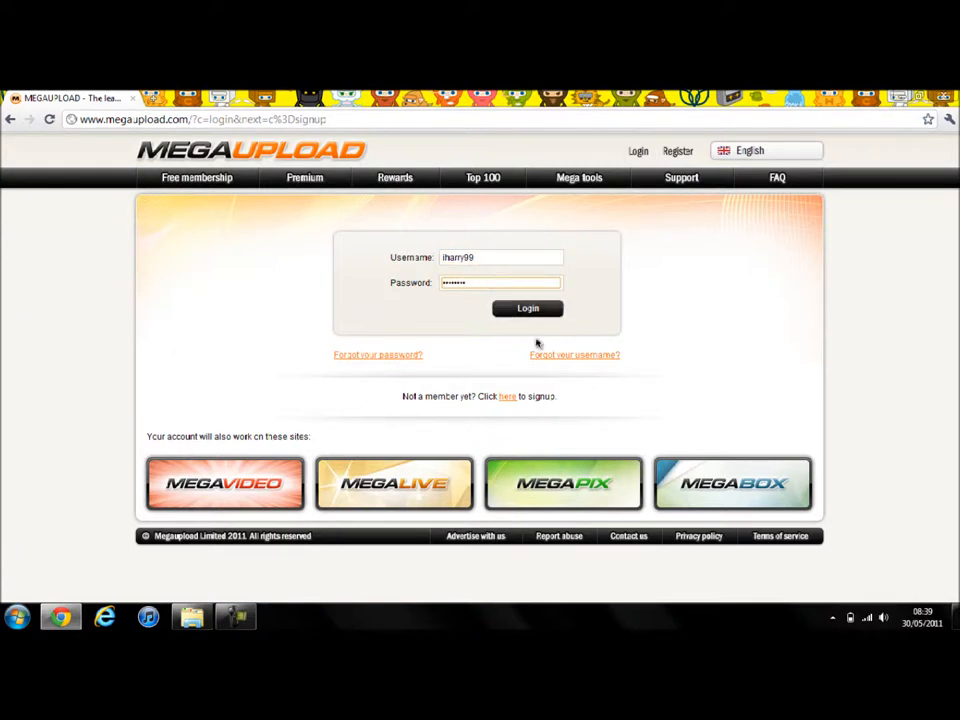
{"action": "left_click", "coordinate": [528, 308]}
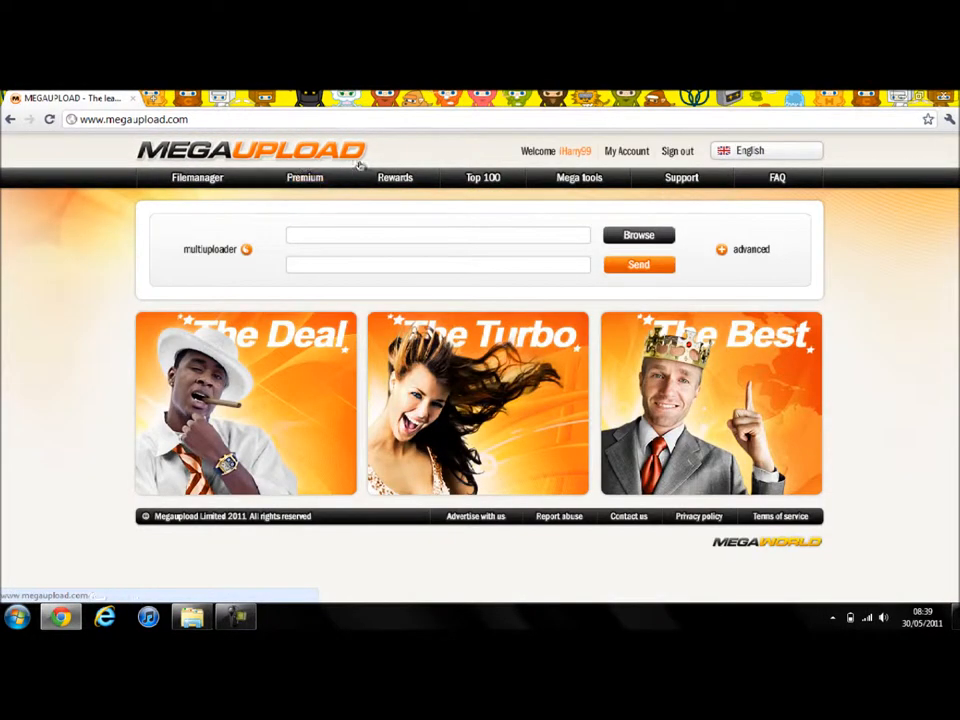
{"action": "left_click", "coordinate": [638, 236]}
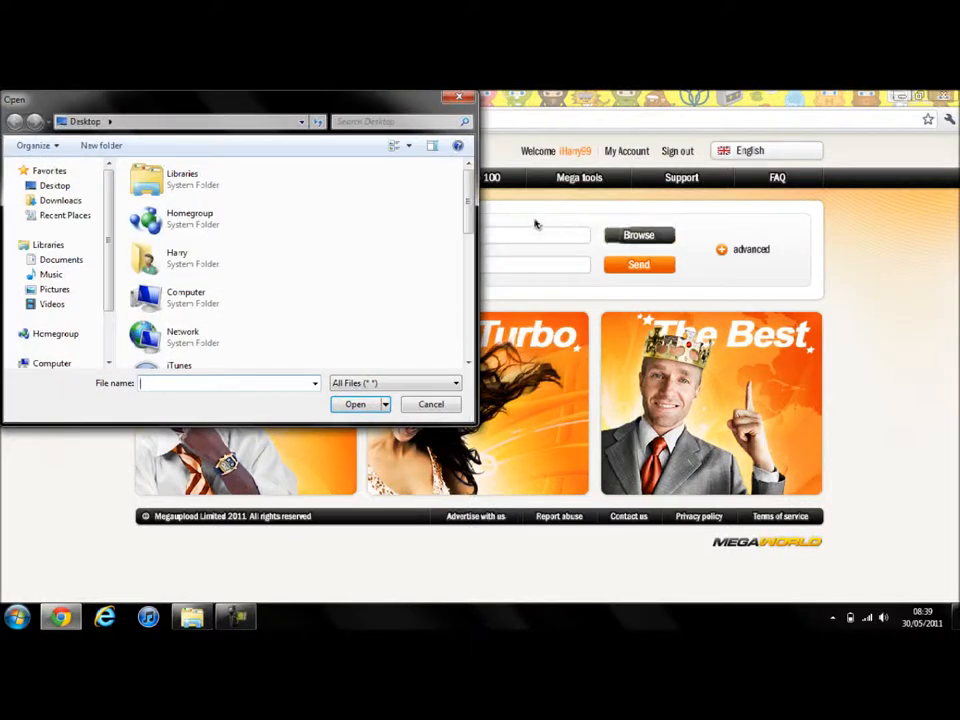
Choose 'I Need a Dollar.mp3' from the Desktop as the upload file.
{"action": "scroll", "scroll_direction": "down", "scroll_amount": 3}
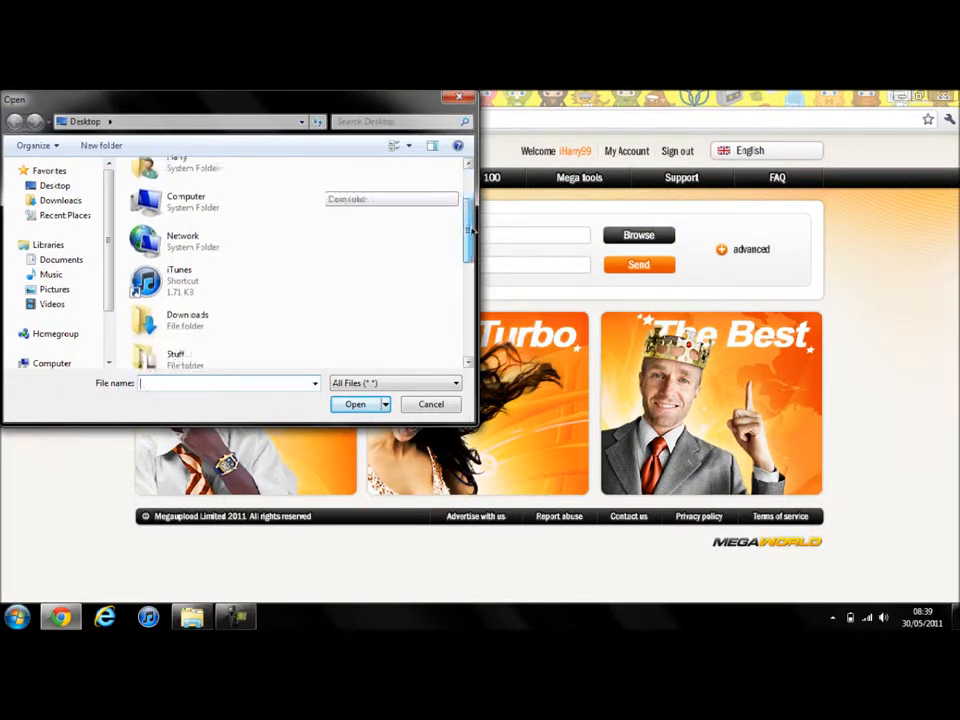
{"action": "scroll", "scroll_direction": "down", "scroll_amount": 3}
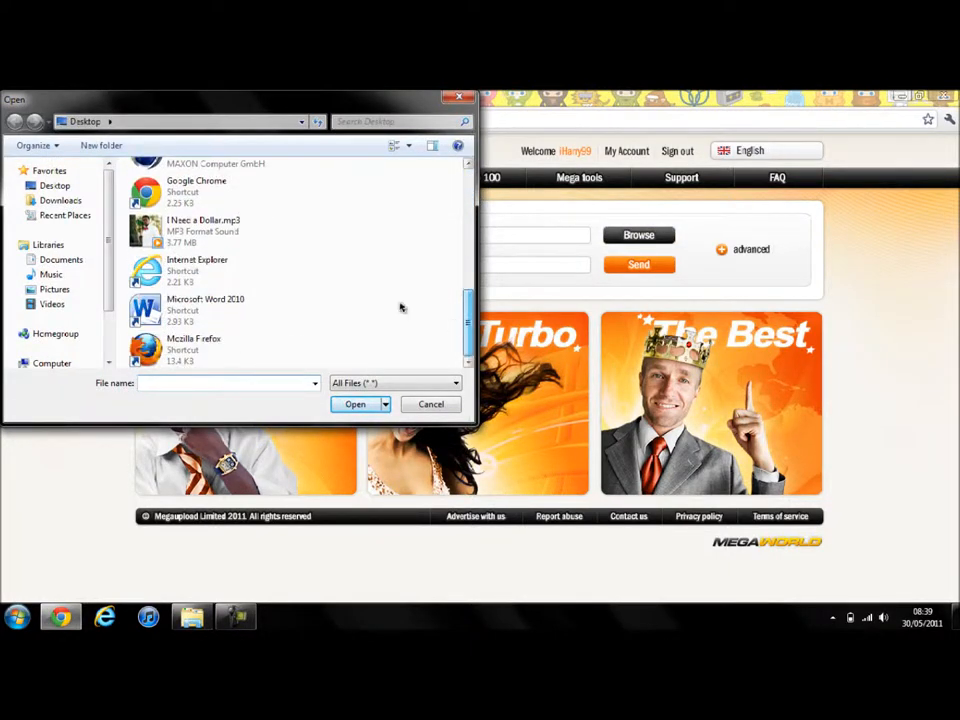
{"action": "left_click", "coordinate": [204, 232]}
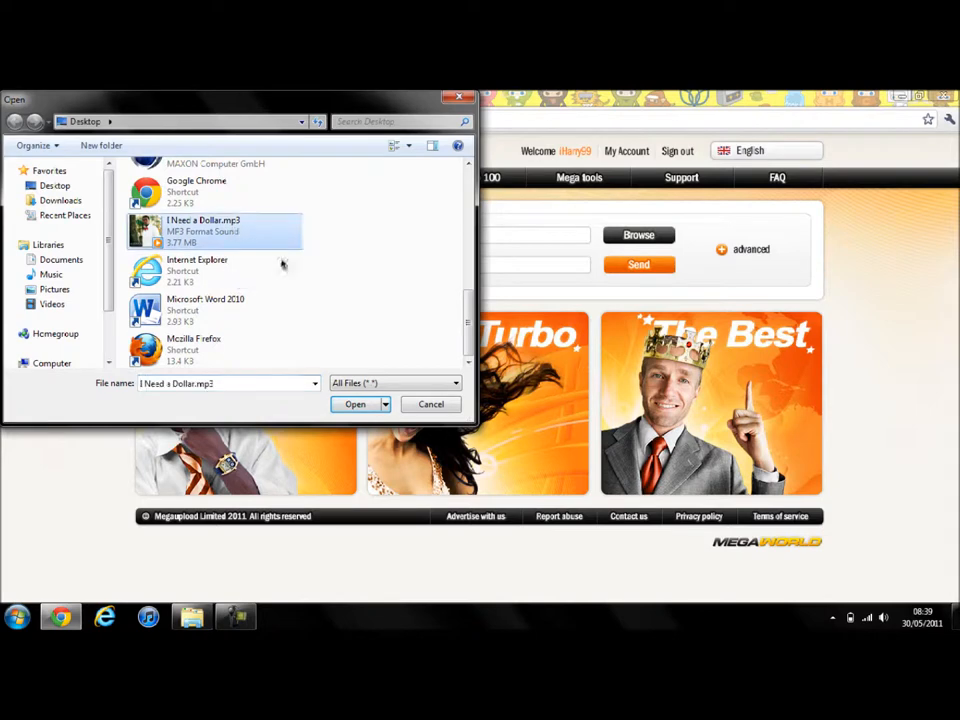
{"action": "left_click", "coordinate": [356, 404]}
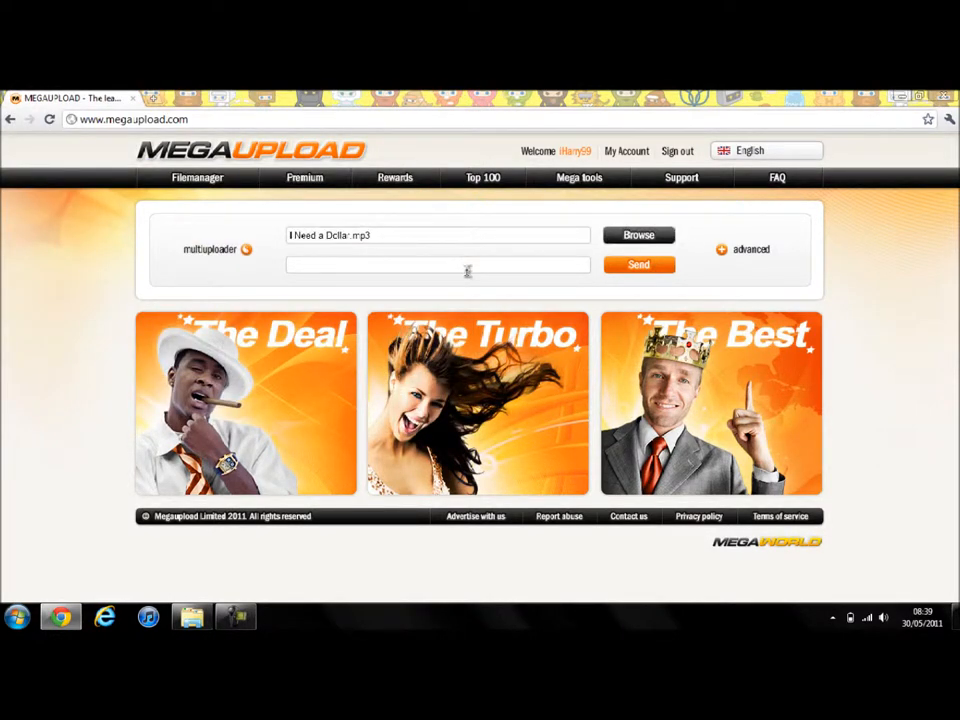
Add description 'figbjg' and send the mp3, confirming again after the terms notice.
{"action": "type", "text": "figbjgiinjirtjdsdiofkgifgj"}
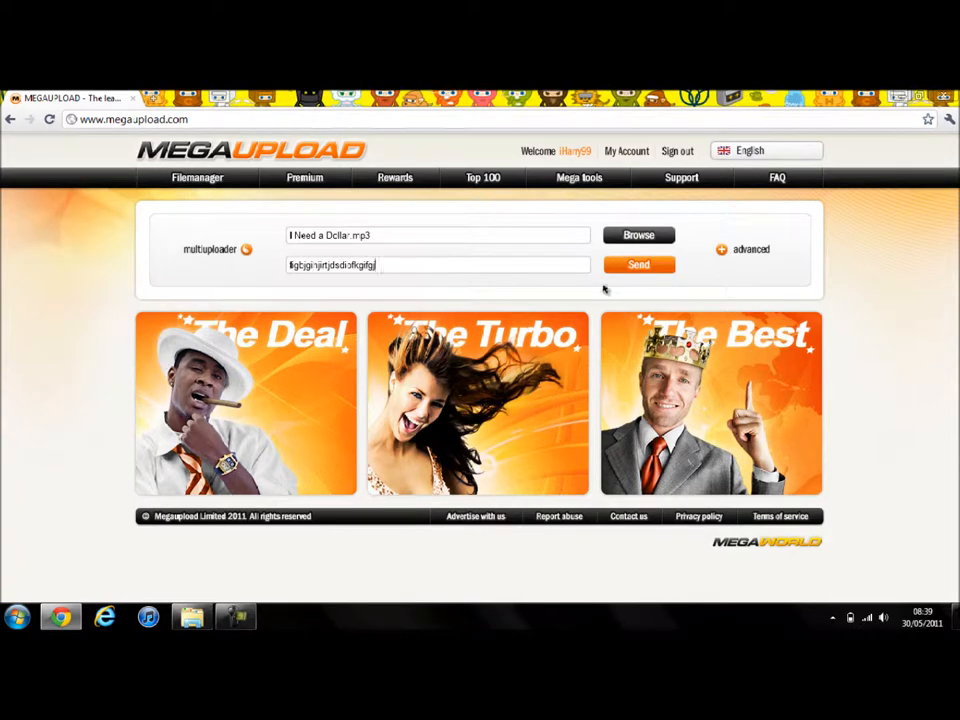
{"action": "left_click", "coordinate": [638, 264]}
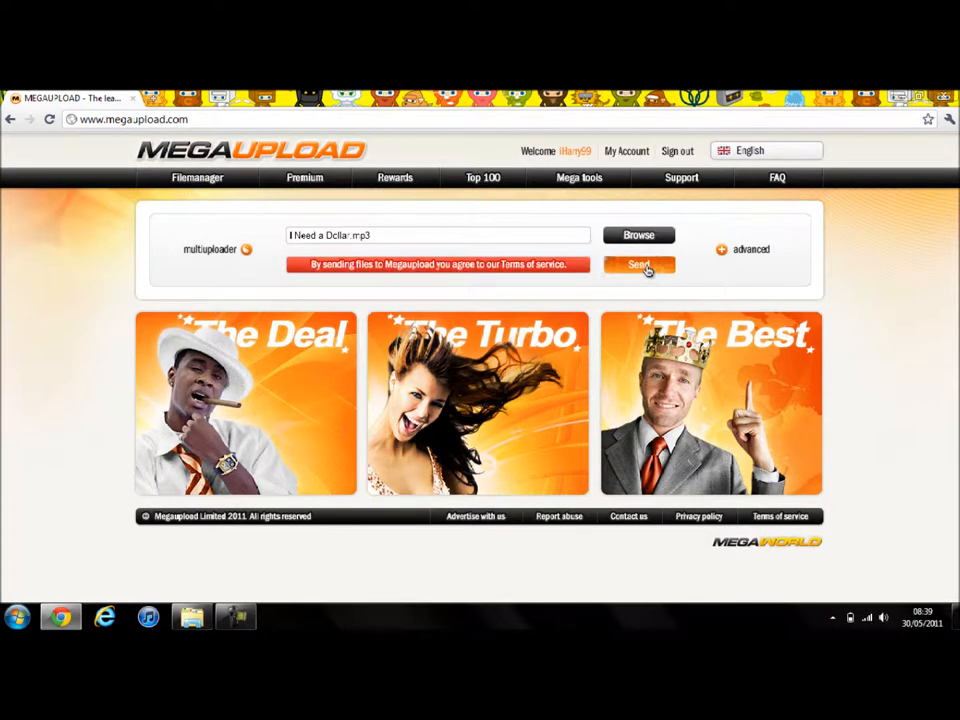
{"action": "left_click", "coordinate": [640, 264]}
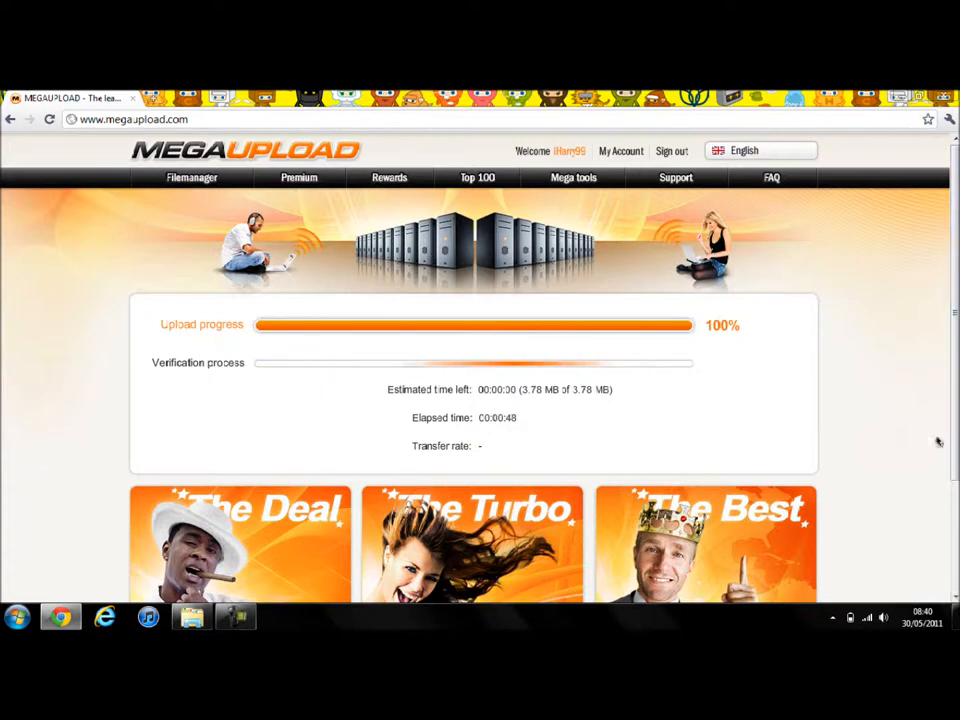
{"action": "mouse_move", "coordinate": [856, 500]}
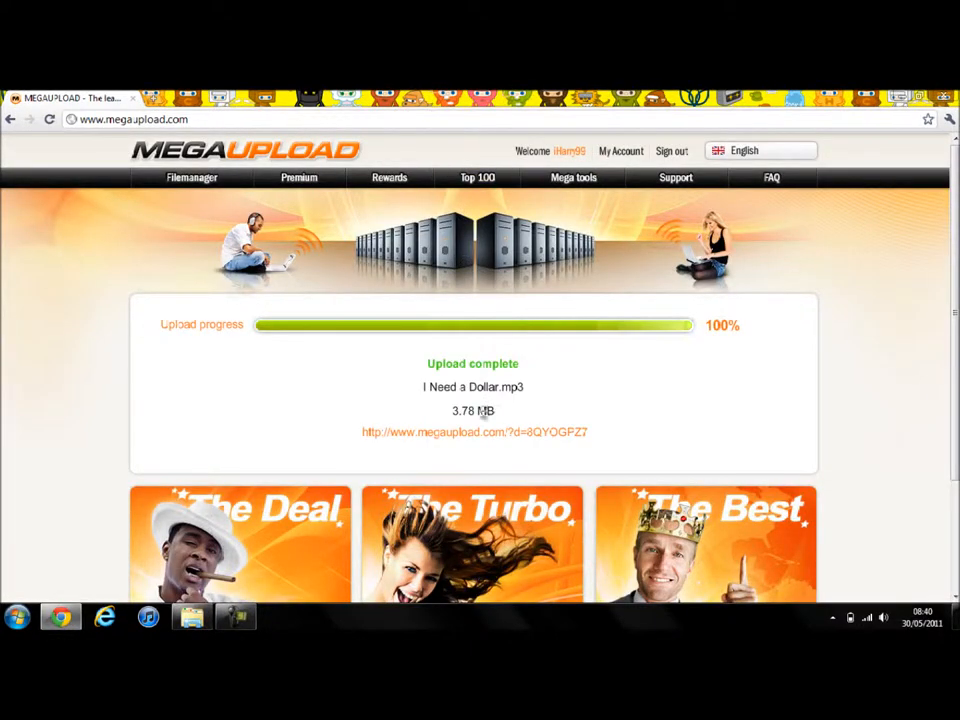
Follow the completed upload's megaupload.com download link into a new tab.
{"action": "left_click", "coordinate": [472, 432]}
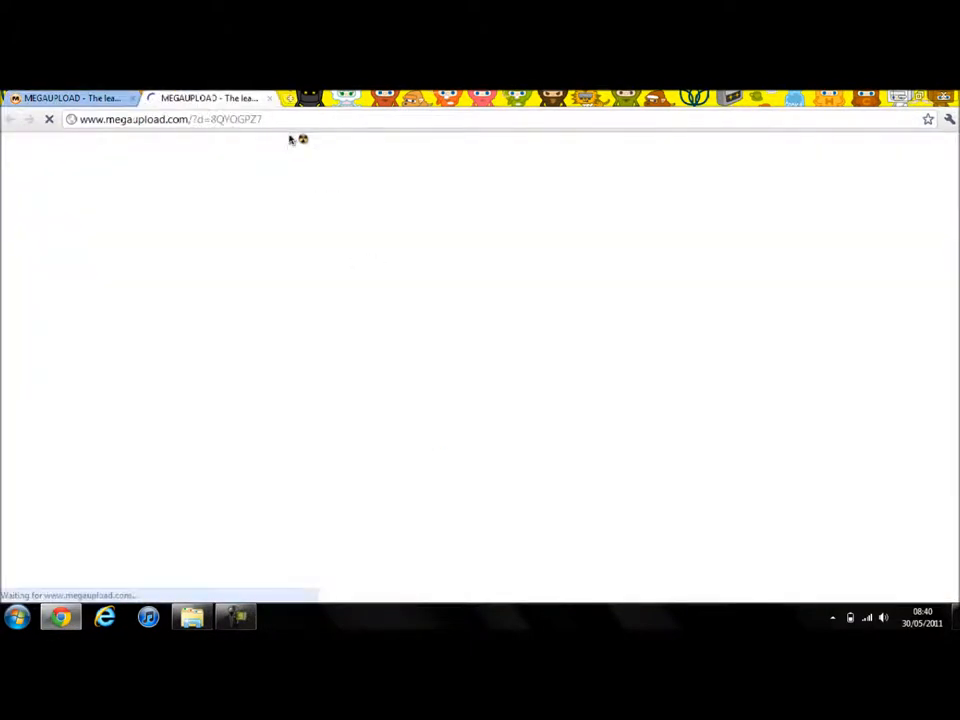